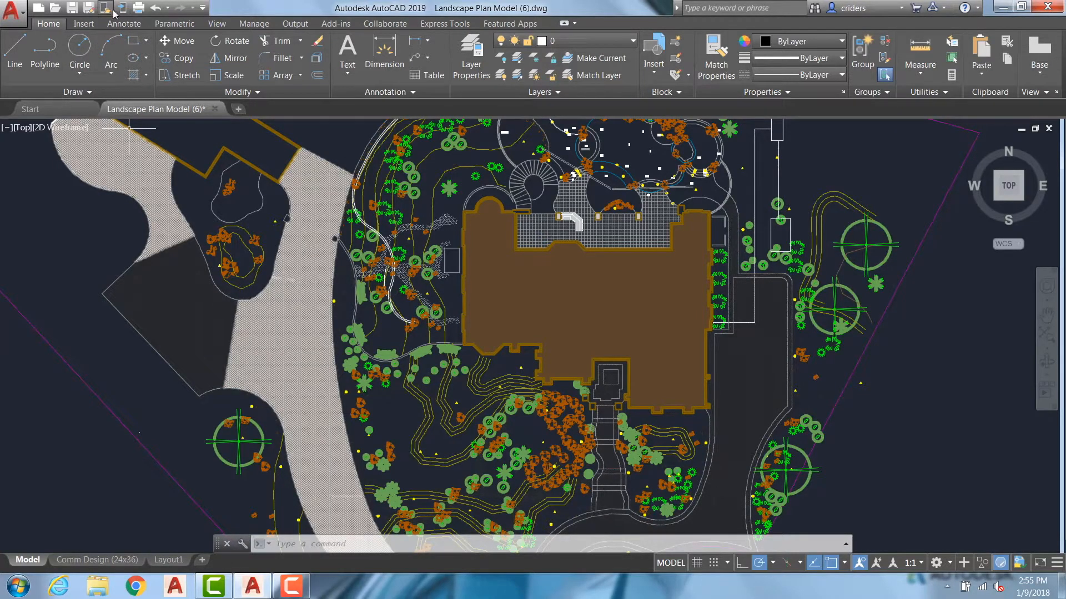
mouse_move(130, 133)
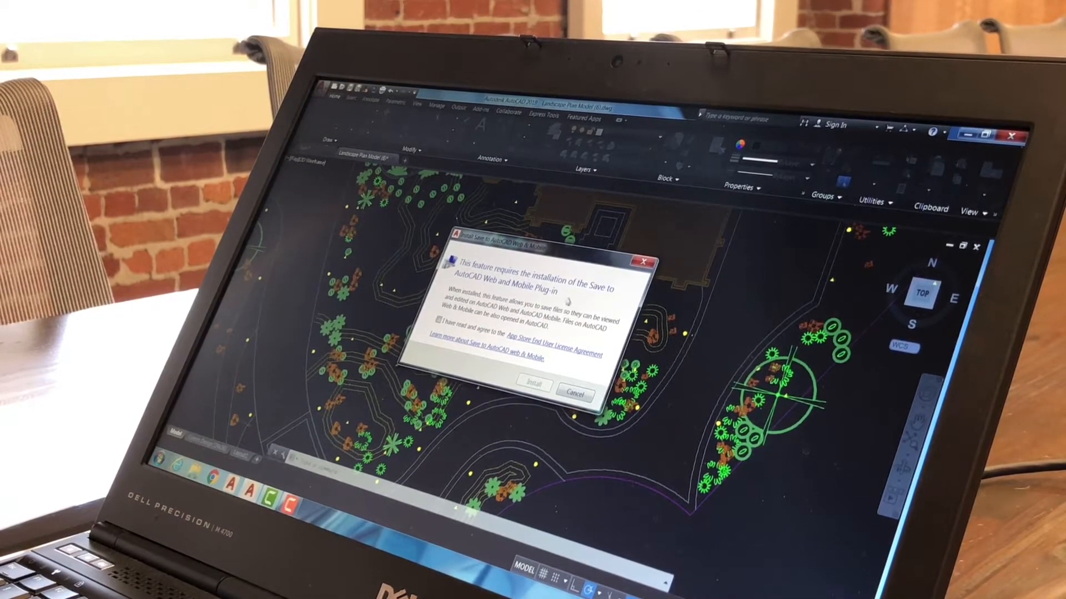
- Accept the license agreement and install the AutoCAD Web & Mobile plug-in
click(436, 325)
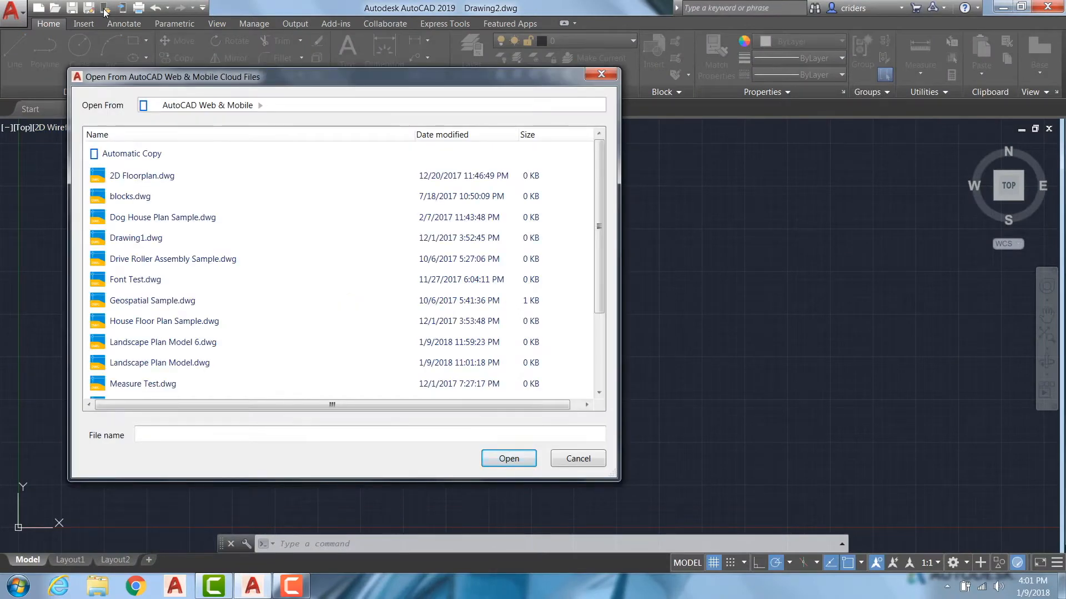
- Open Landscape Plan Model.dwg from the Web & Mobile cloud file list
click(163, 342)
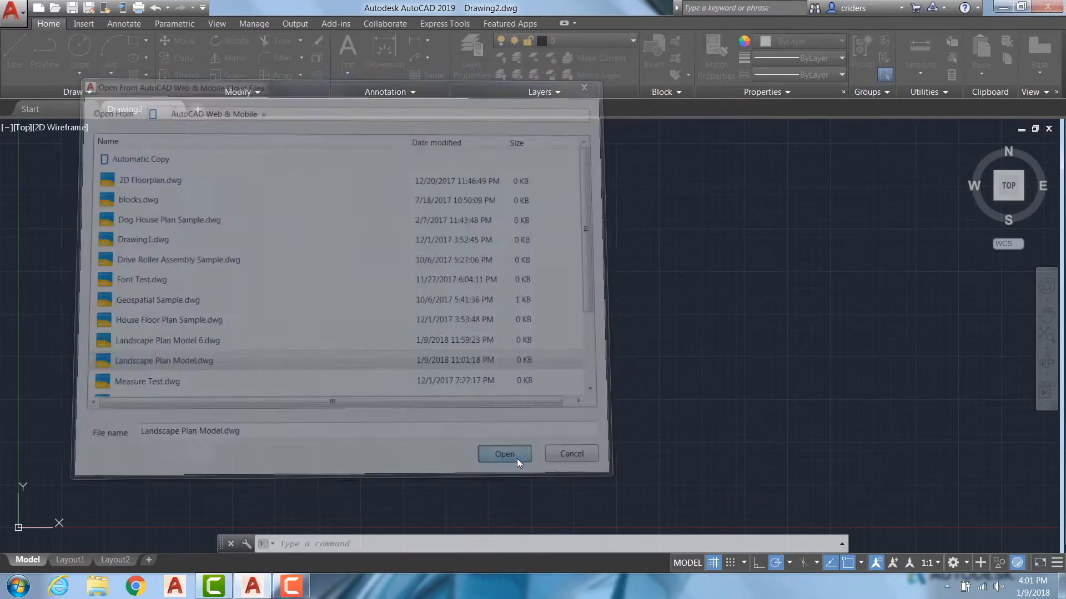
click(504, 454)
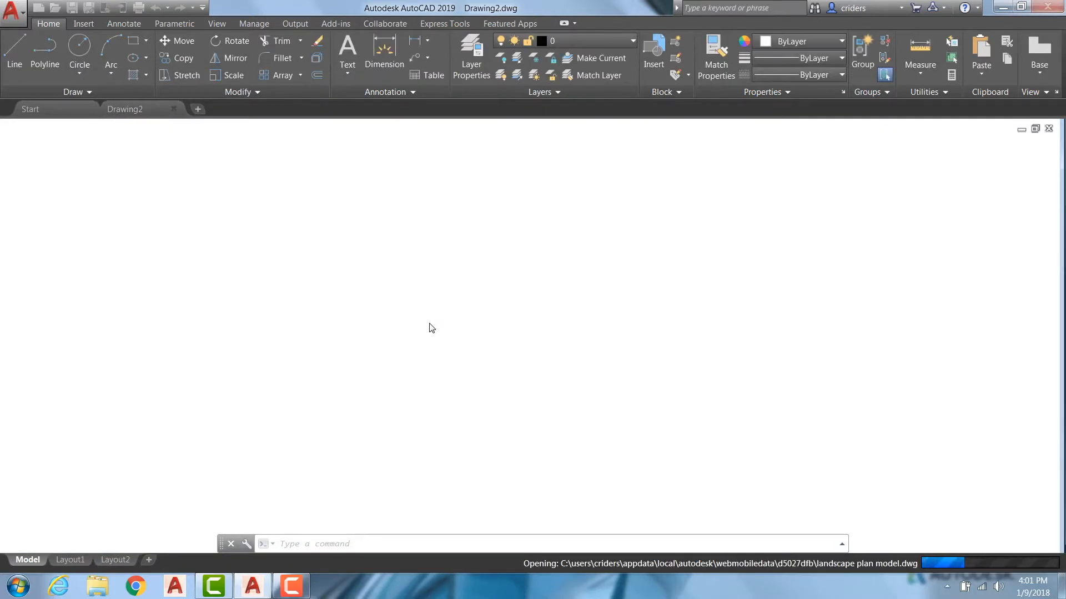
mouse_move(385, 331)
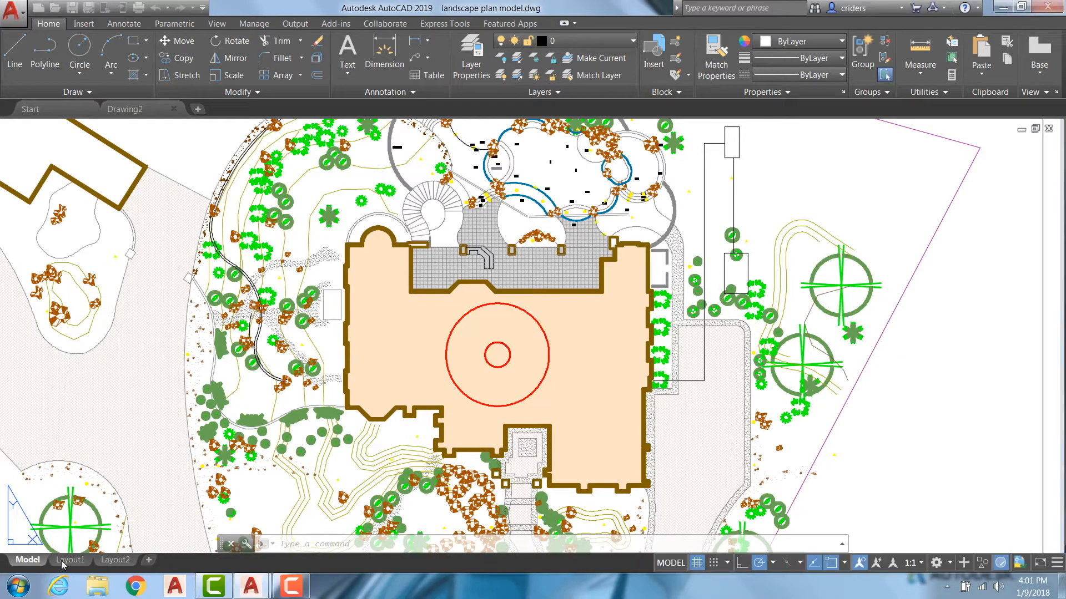
- Show the reopened landscape plan on the Layout1 sheet
click(71, 560)
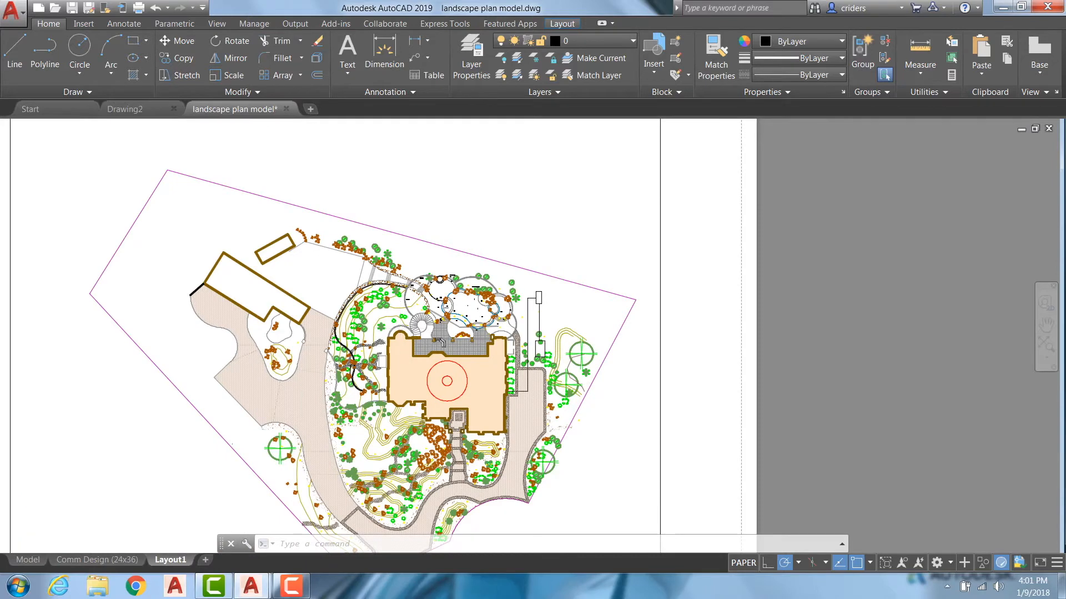
- Zoom in on the house to see its red circle field edits
scroll(up, 3)
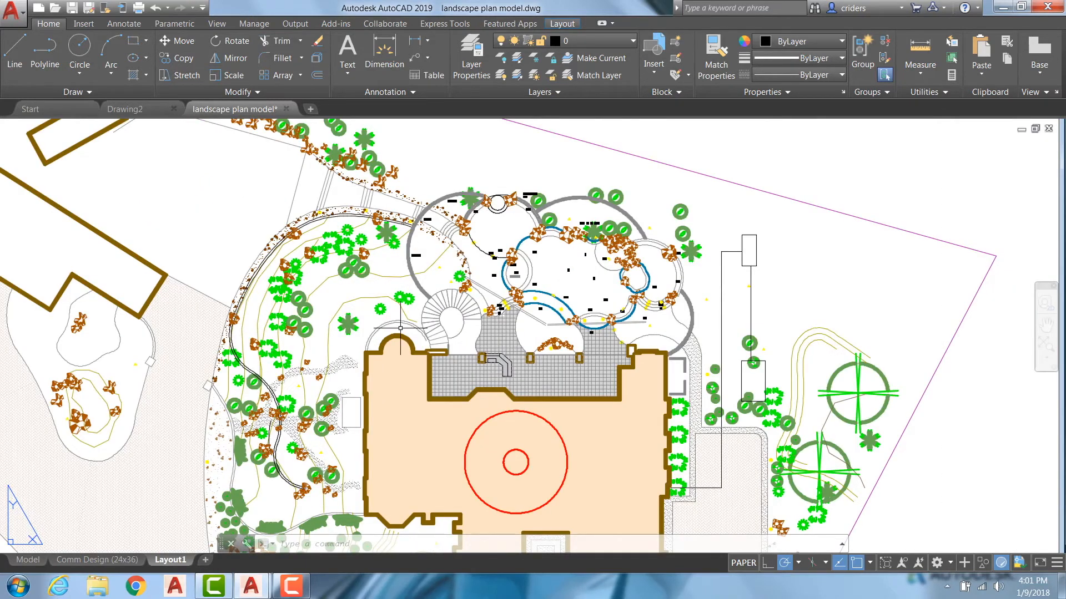
mouse_move(201, 224)
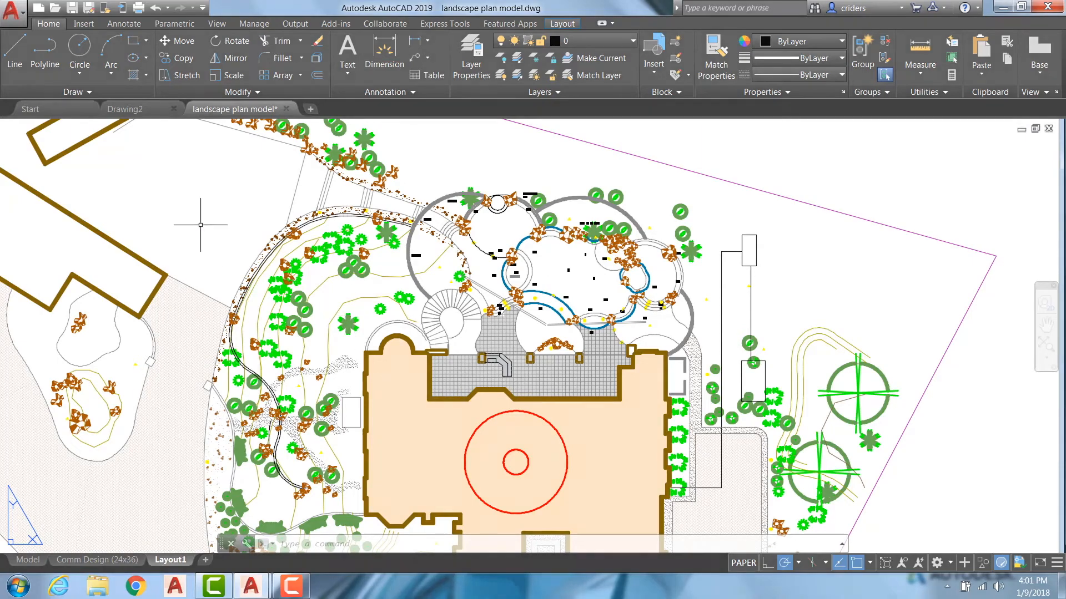